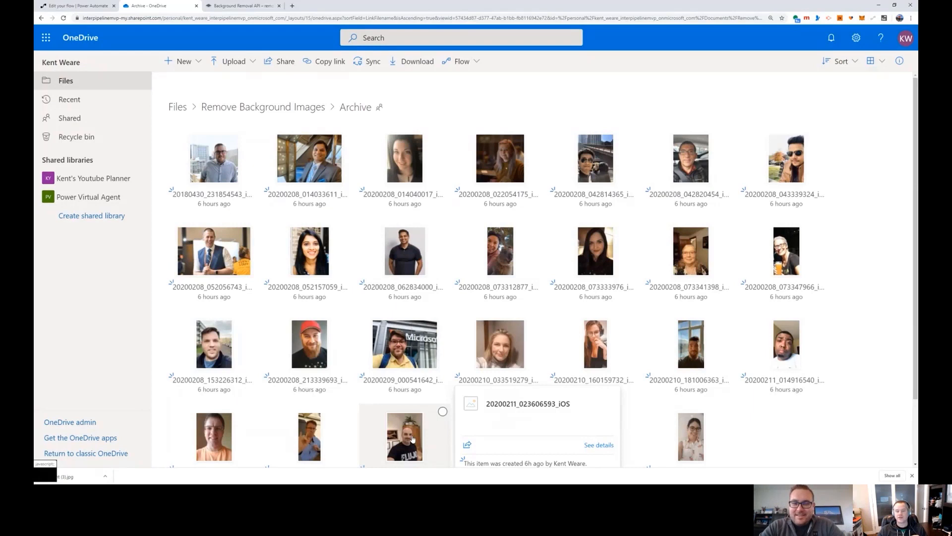
- Switch from the OneDrive Archive folder to the remove.bg API documentation
left_click(242, 6)
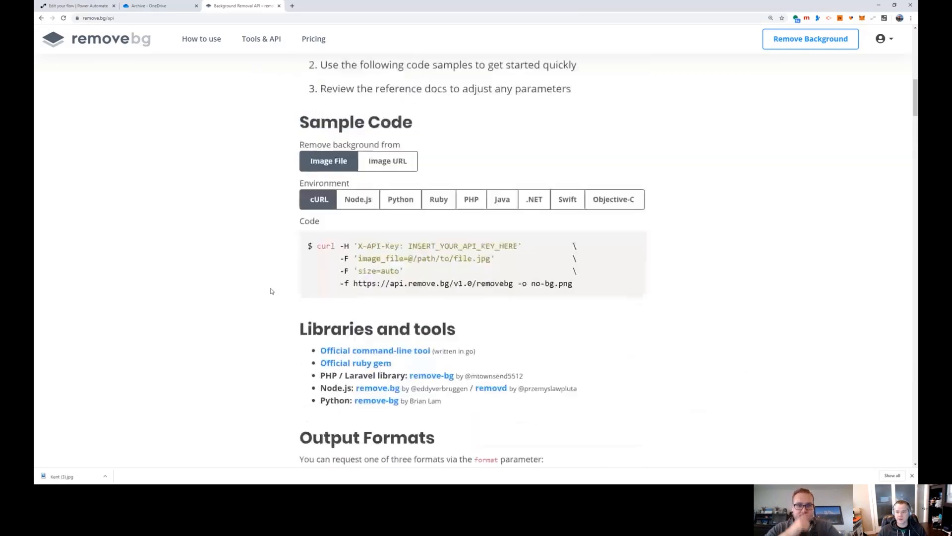
- Locate the Sample Code section and show the Image URL variant
scroll("up", 3)
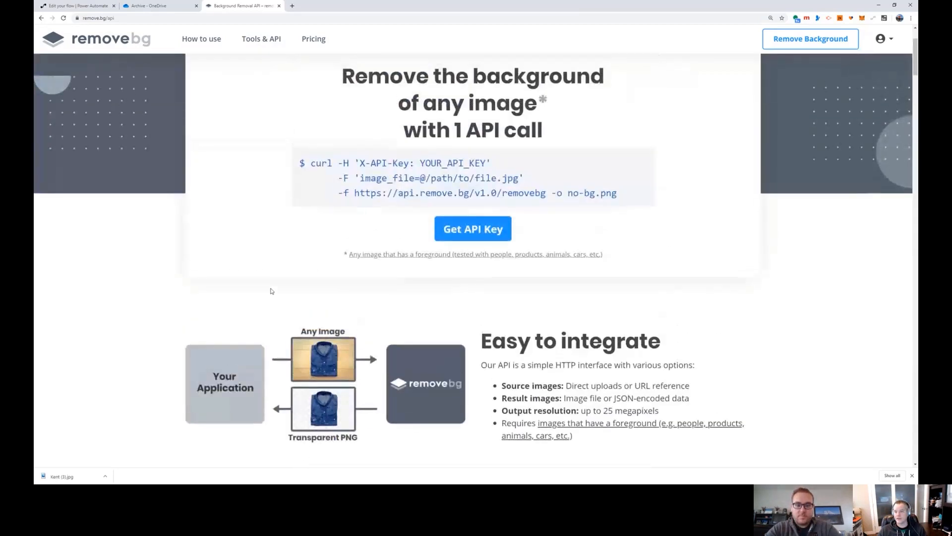
scroll("up", 3)
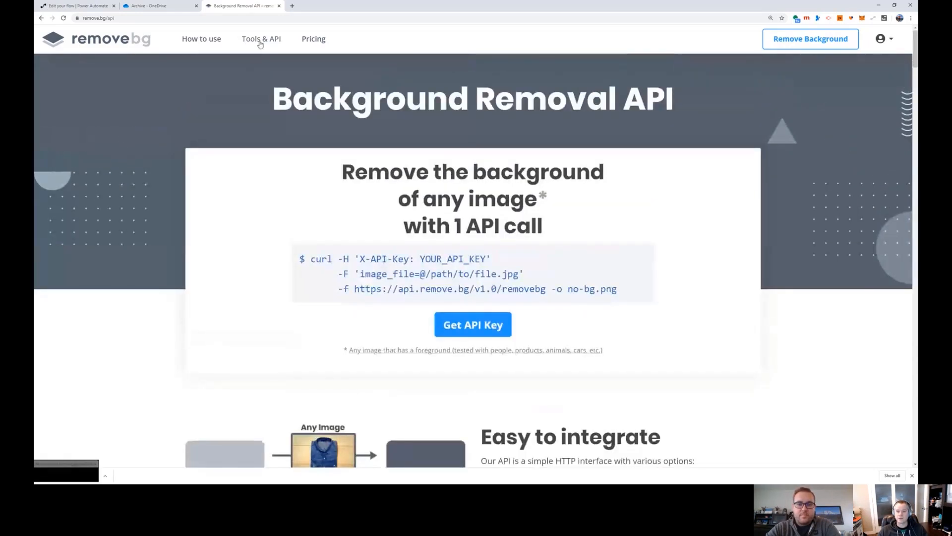
scroll("down", 3)
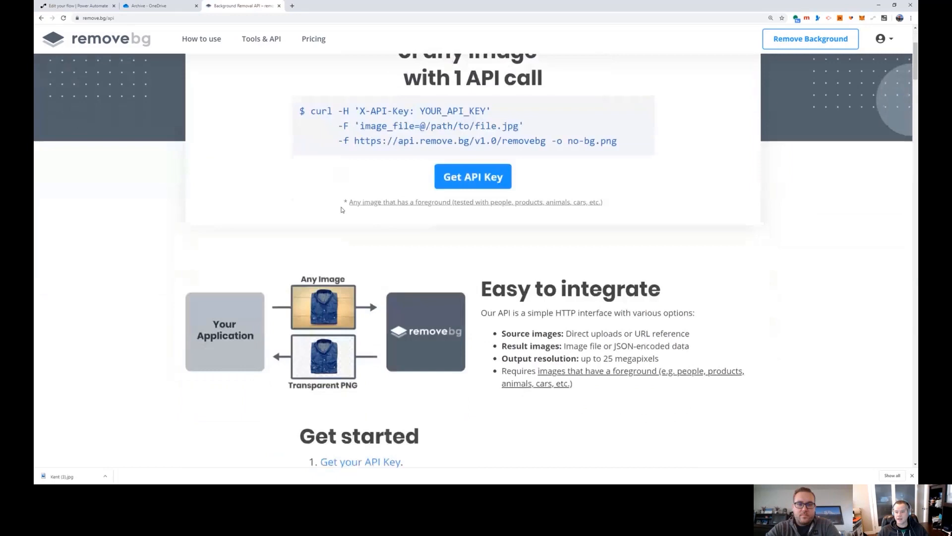
scroll("down", 3)
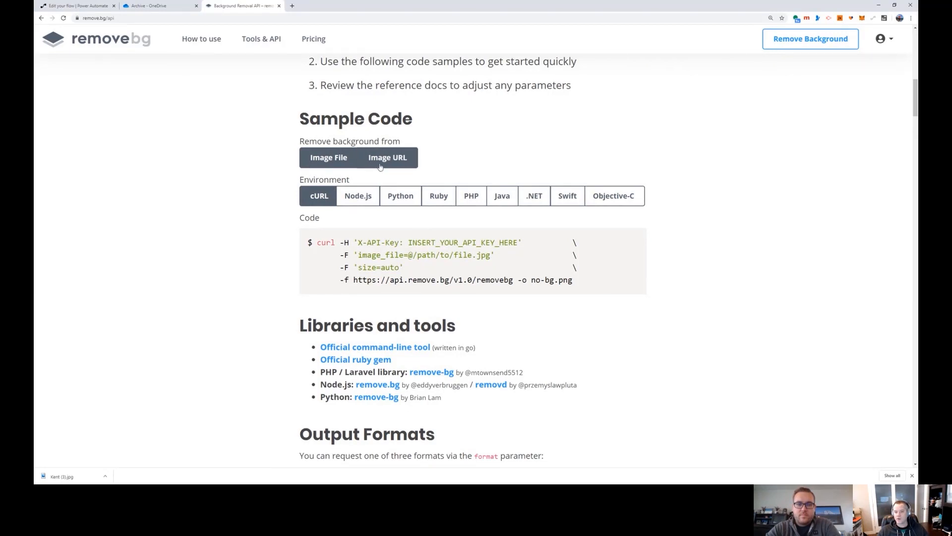
left_click(387, 158)
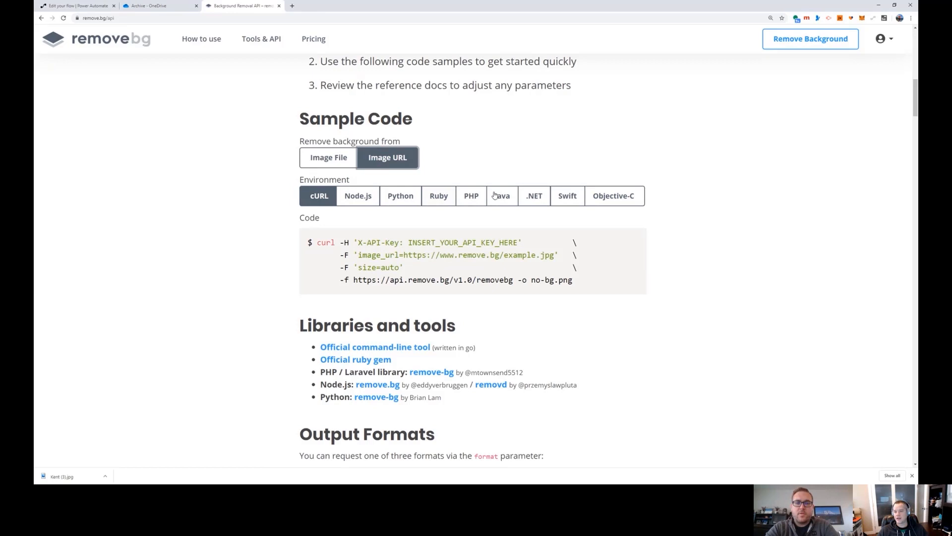
- Show the .NET sample code and the output format options below it
left_click(534, 196)
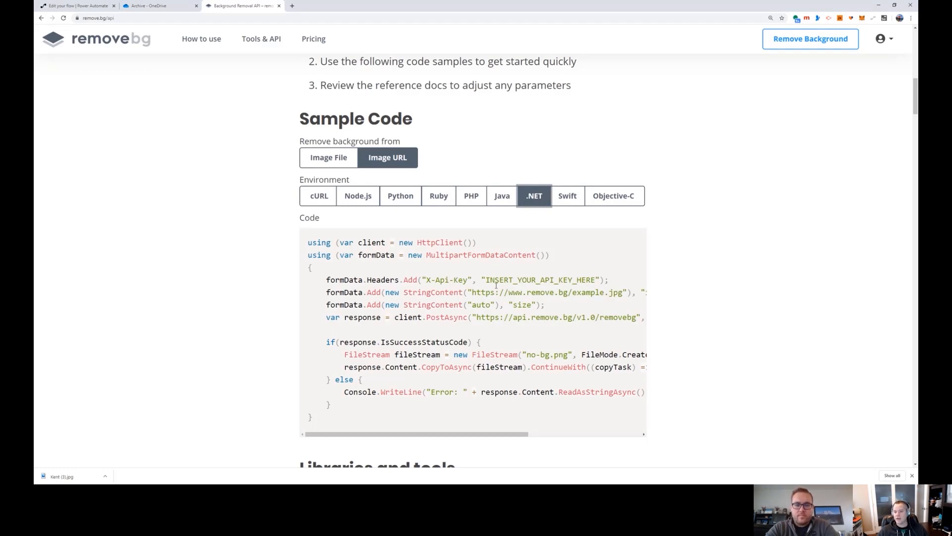
scroll("down", 3)
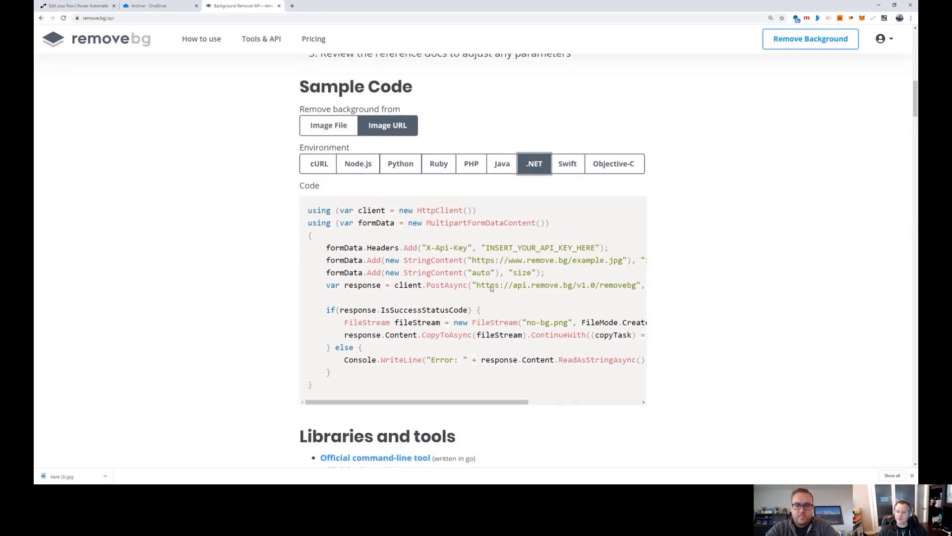
scroll("down", 3)
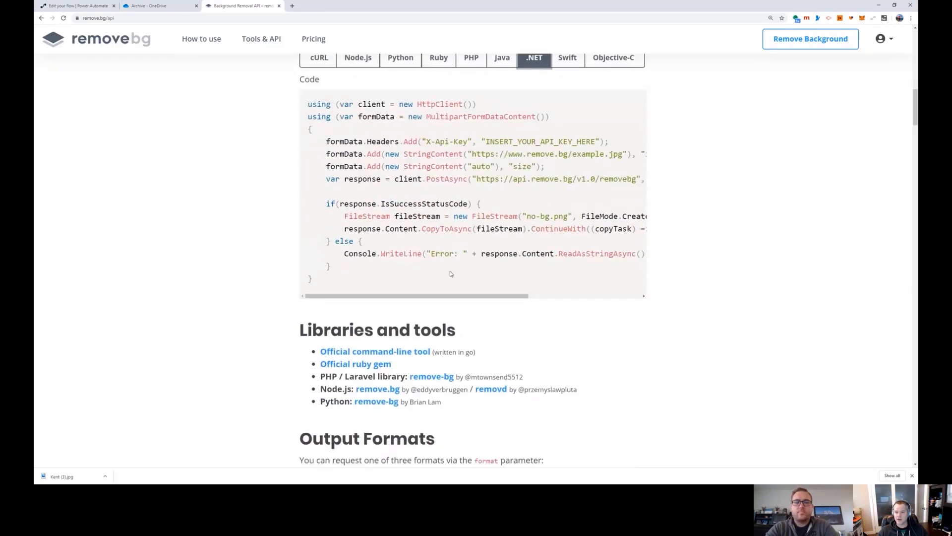
scroll("down", 3)
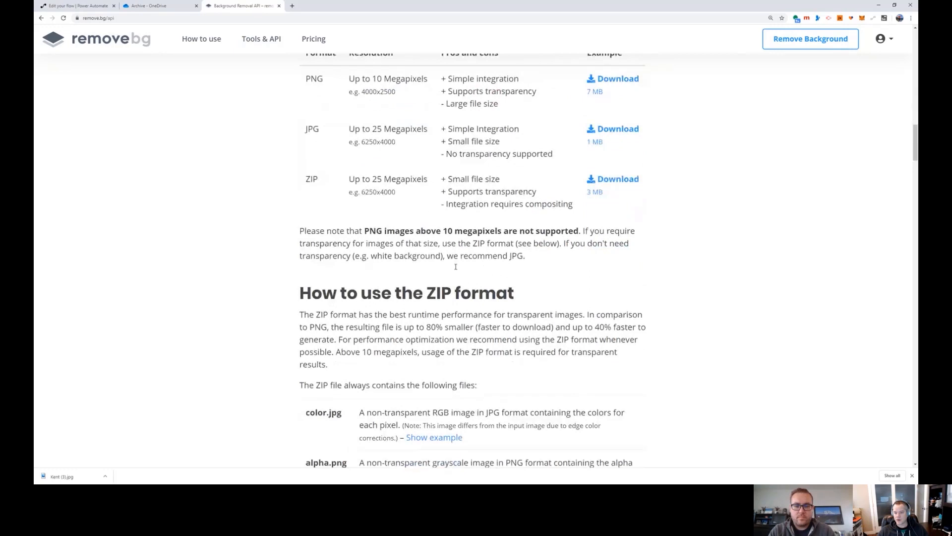
- Review the API Reference JSON request schema for /removebg
scroll("down", 3)
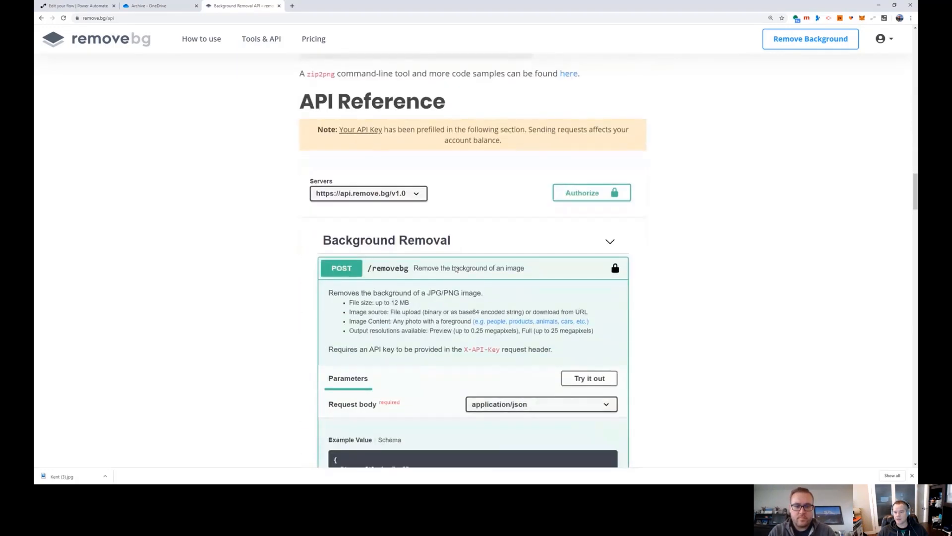
scroll("down", 3)
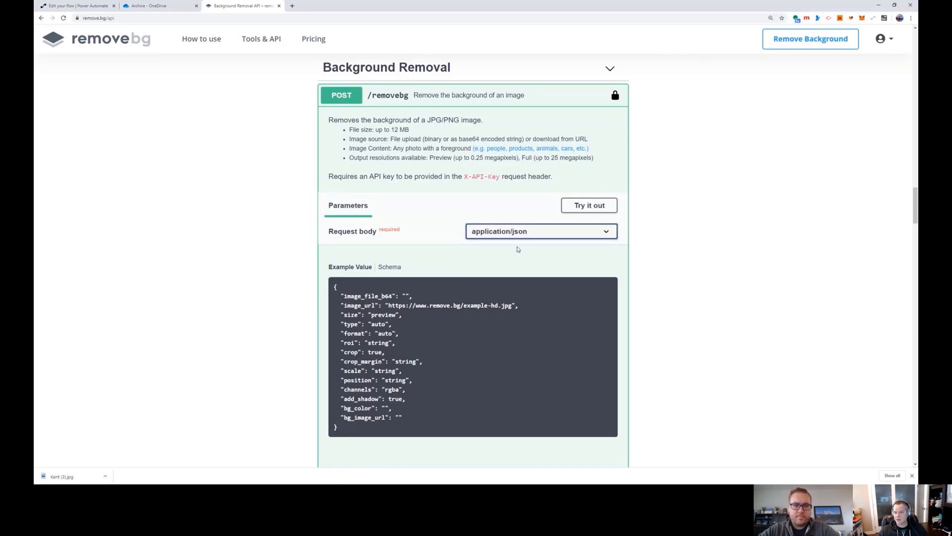
mouse_move(521, 248)
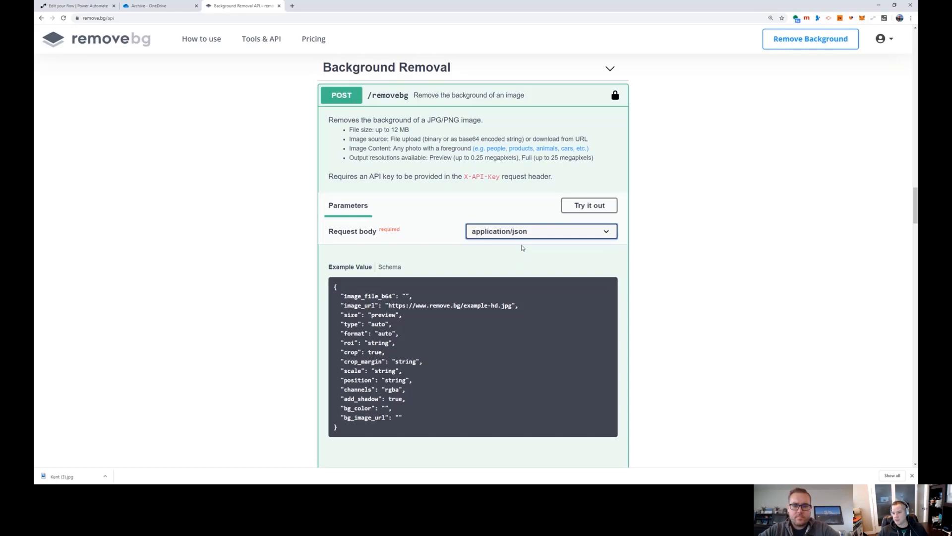
mouse_move(529, 259)
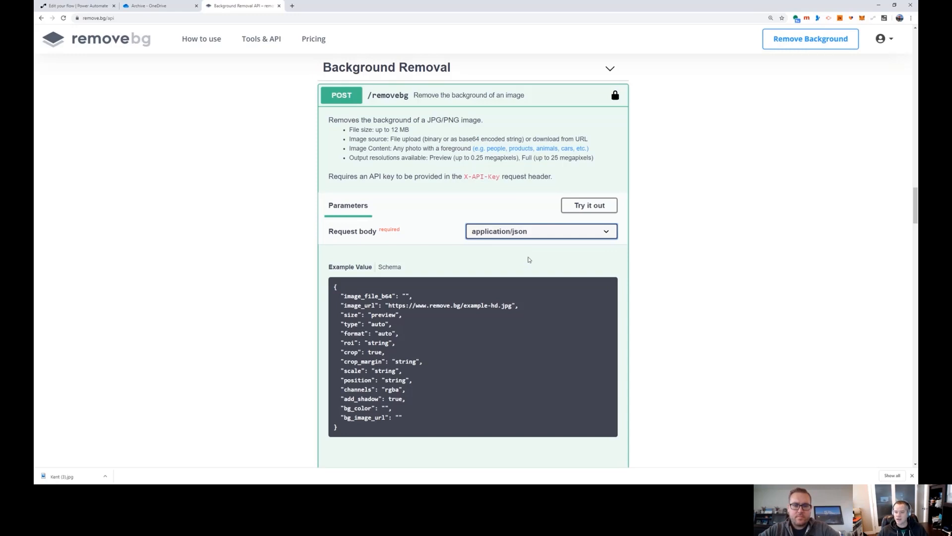
mouse_move(570, 320)
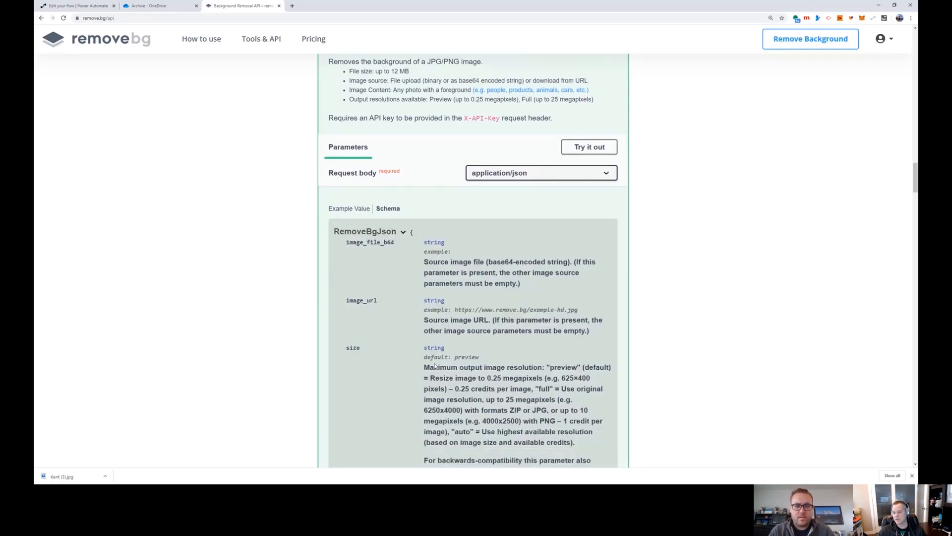
scroll("down", 3)
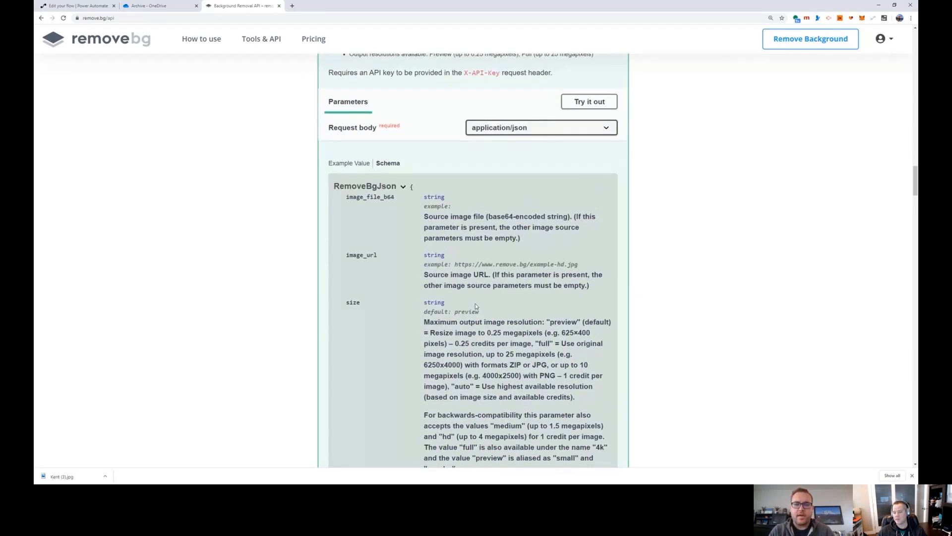
scroll("down", 3)
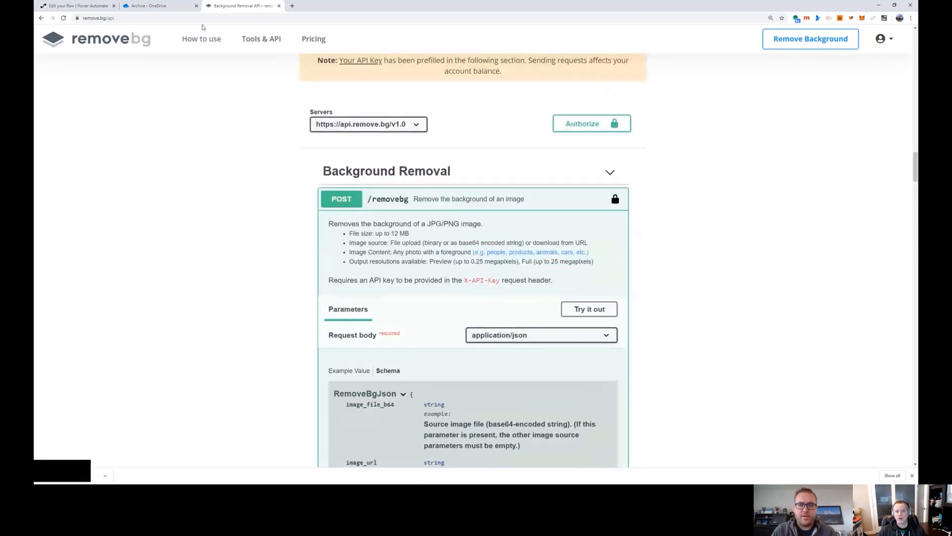
- Return via the OneDrive photo archive to the Power Automate flow editor
left_click(149, 6)
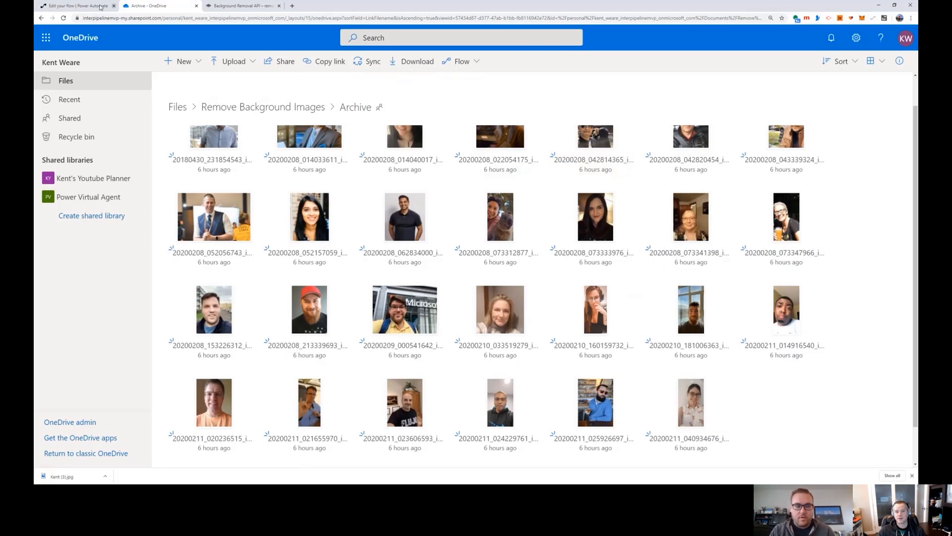
left_click(79, 6)
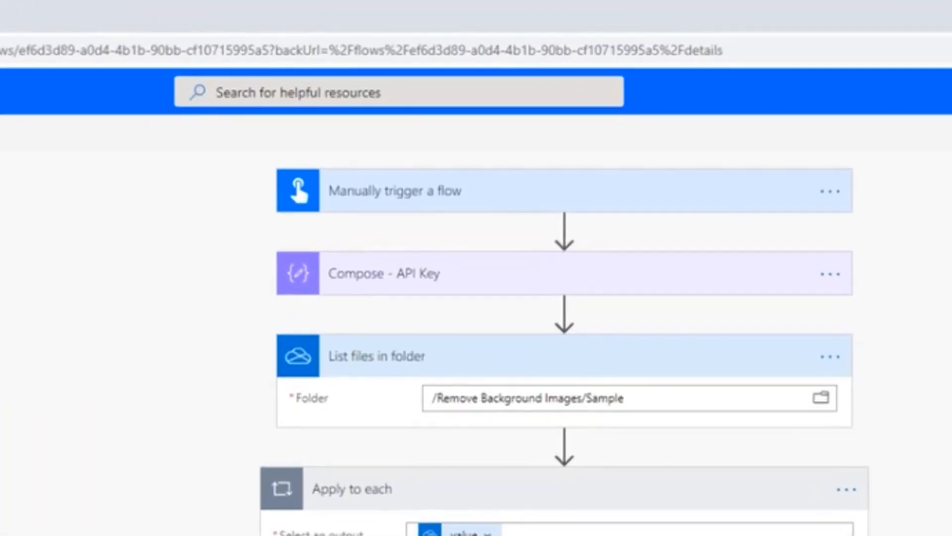
mouse_move(435, 203)
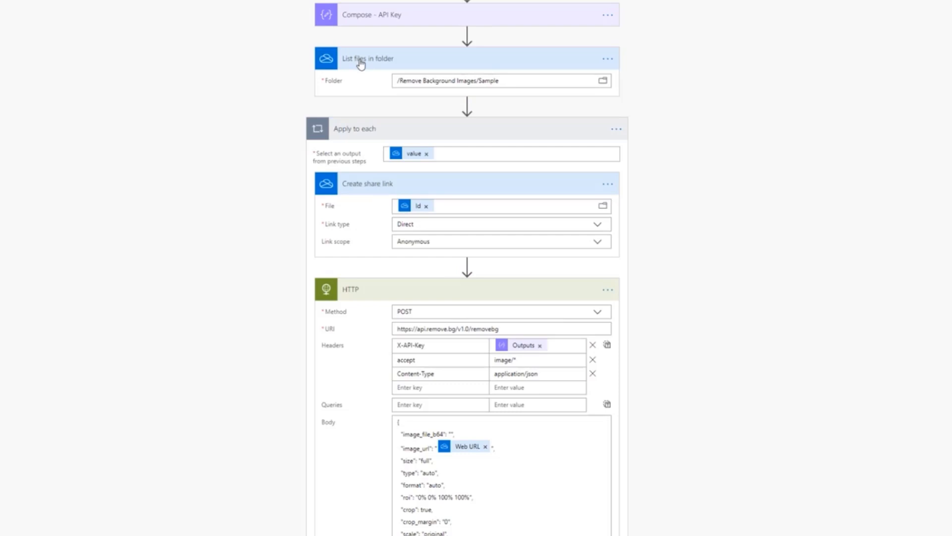
mouse_move(484, 68)
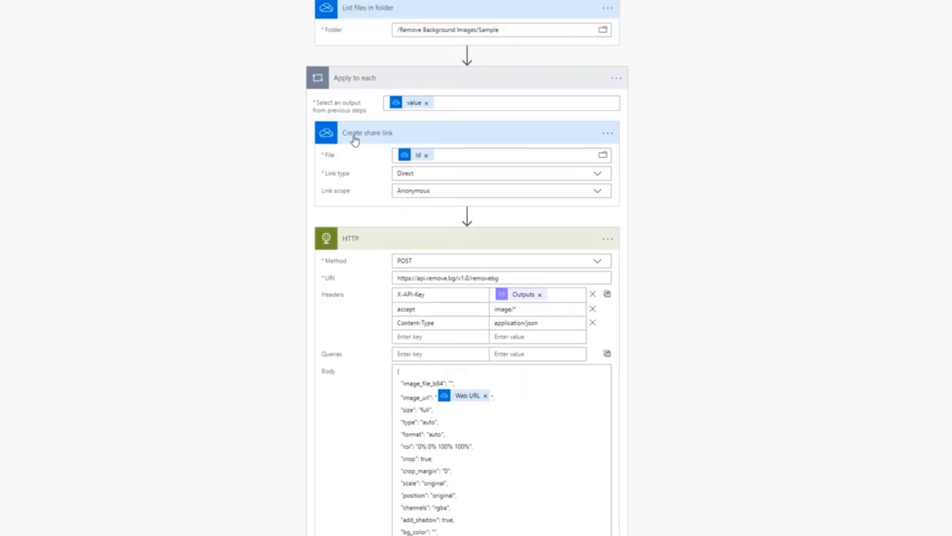
mouse_move(403, 146)
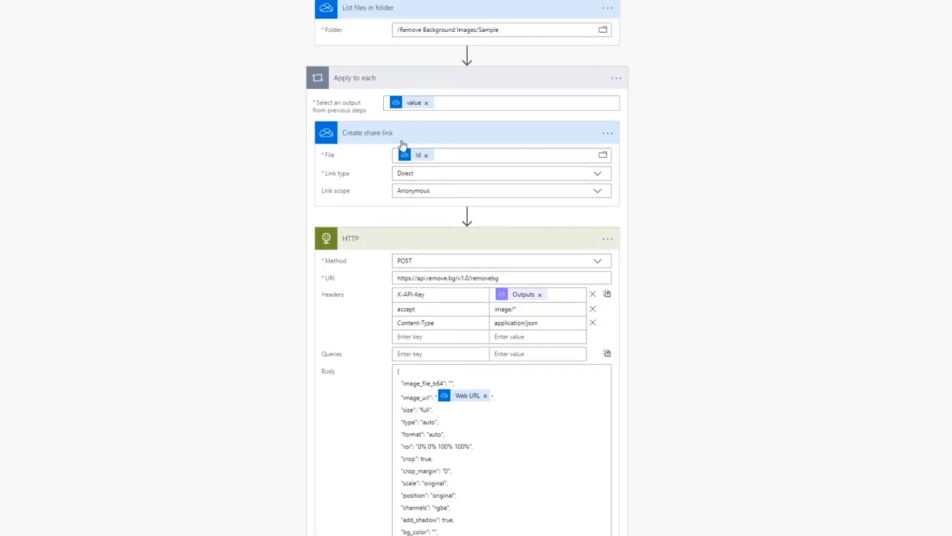
mouse_move(494, 150)
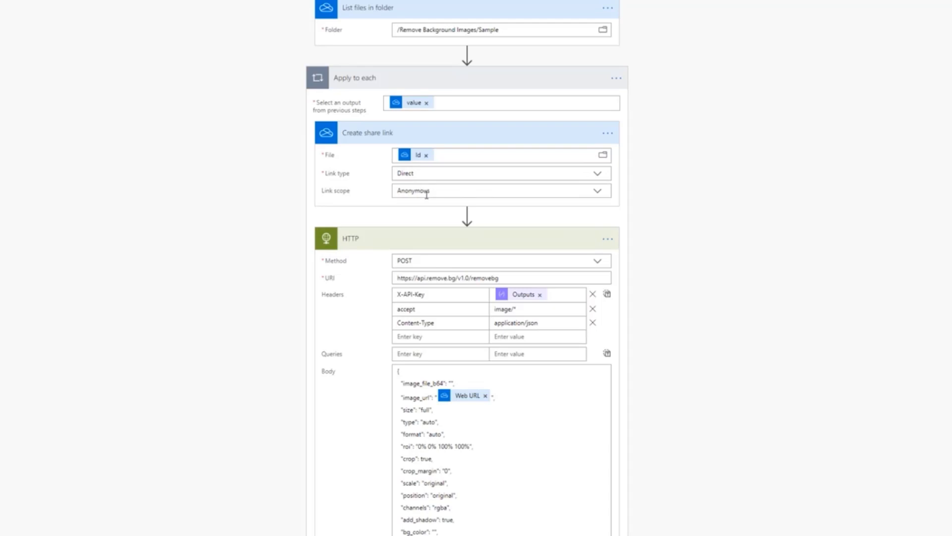
mouse_move(438, 223)
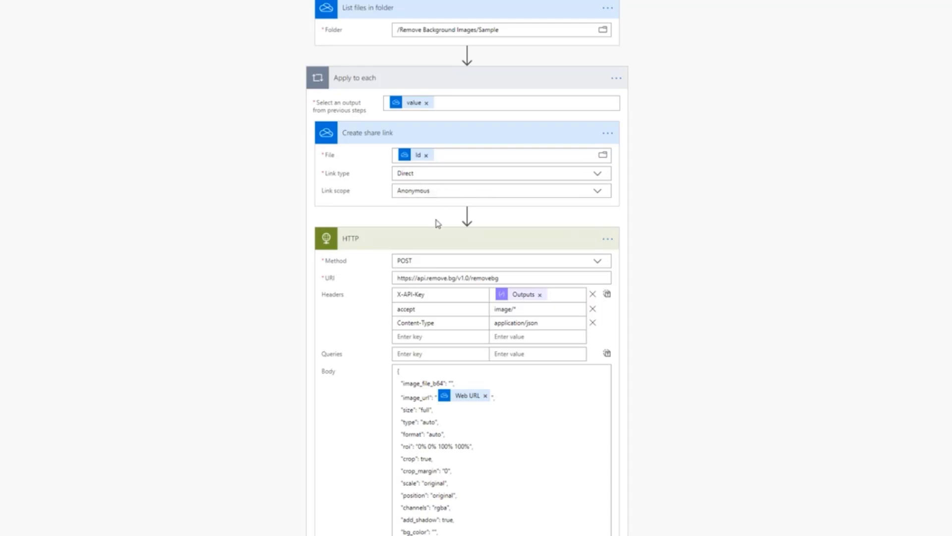
mouse_move(467, 214)
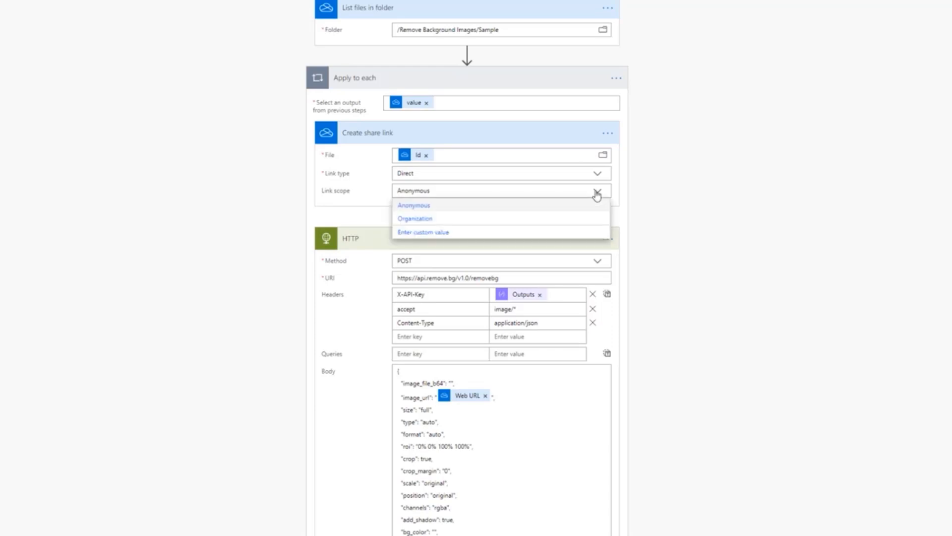
mouse_move(428, 218)
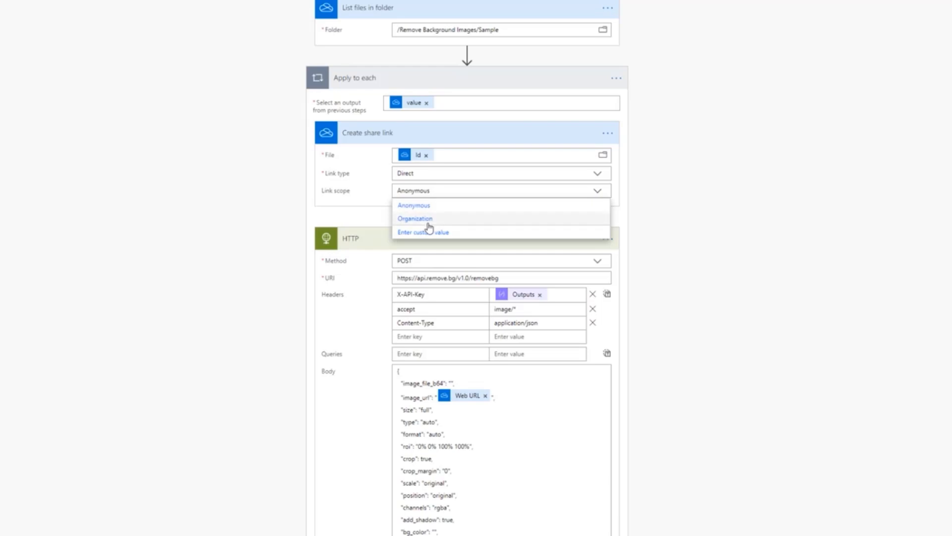
mouse_move(771, 274)
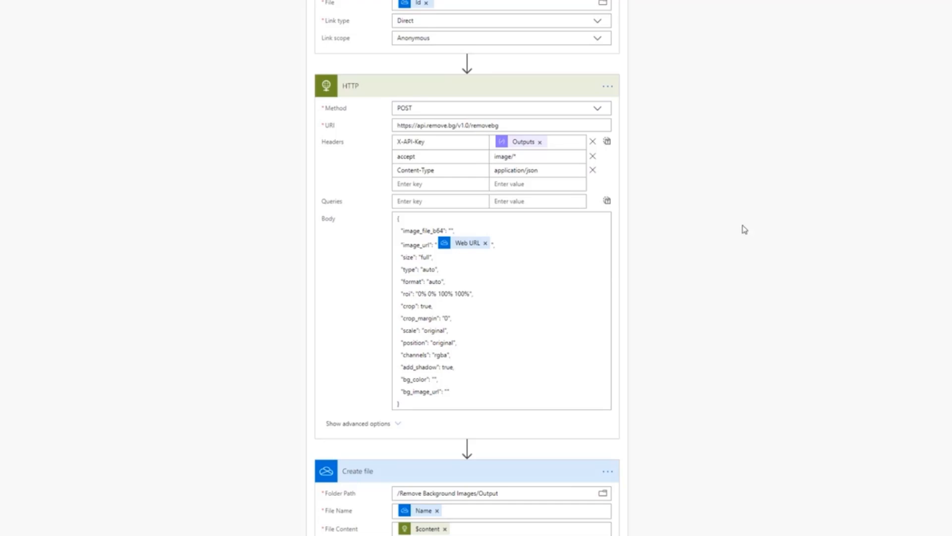
double_click(450, 125)
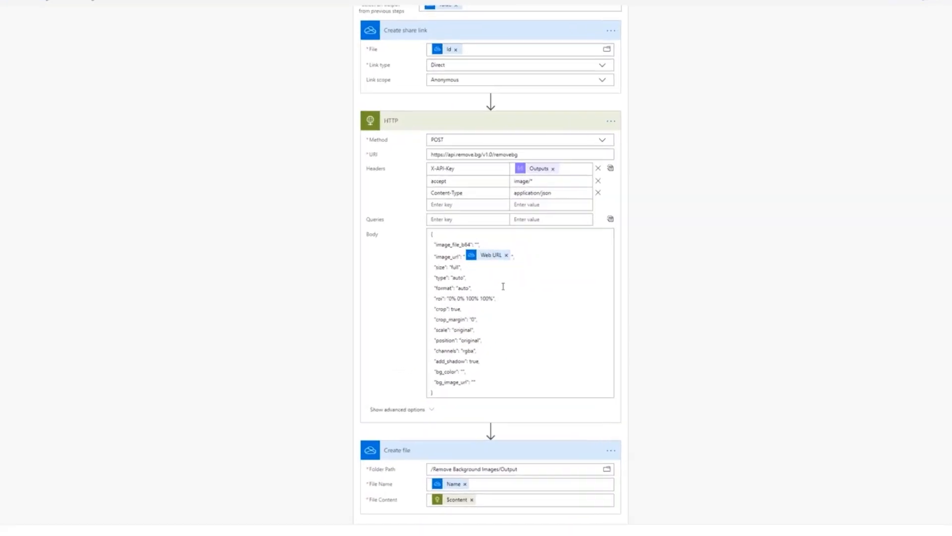
scroll("down", 3)
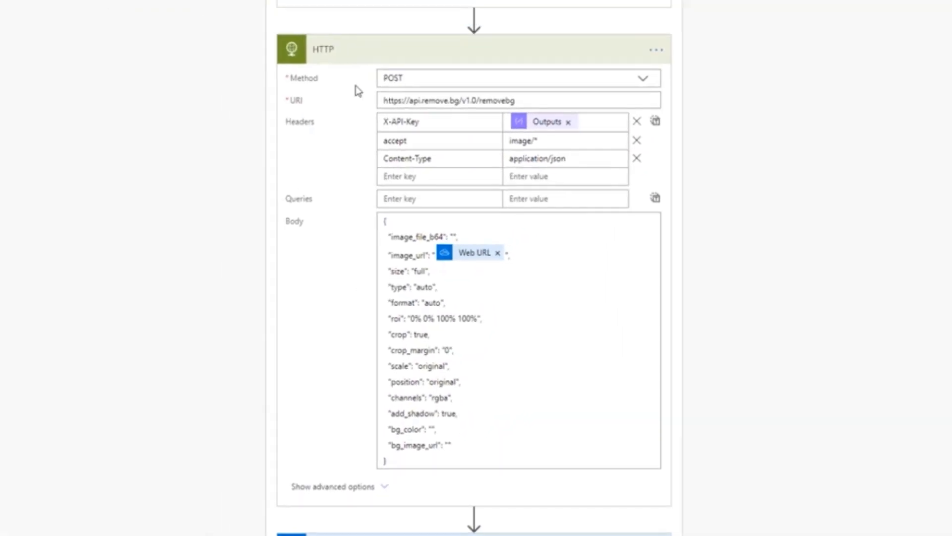
scroll("down", 3)
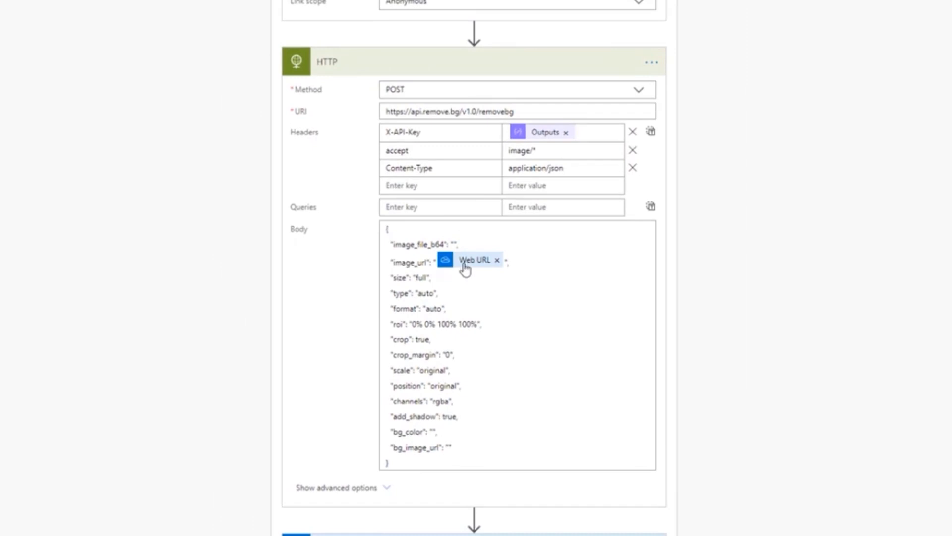
mouse_move(505, 267)
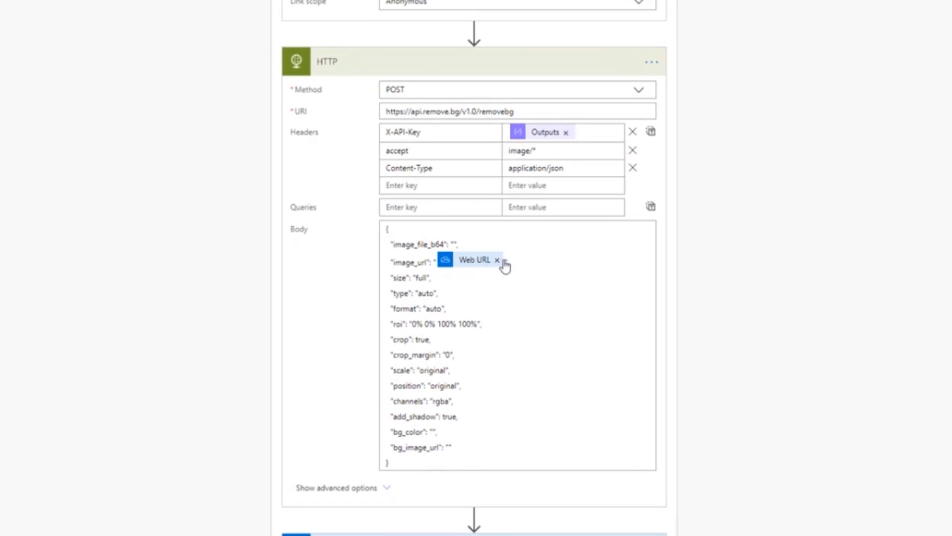
left_click(505, 266)
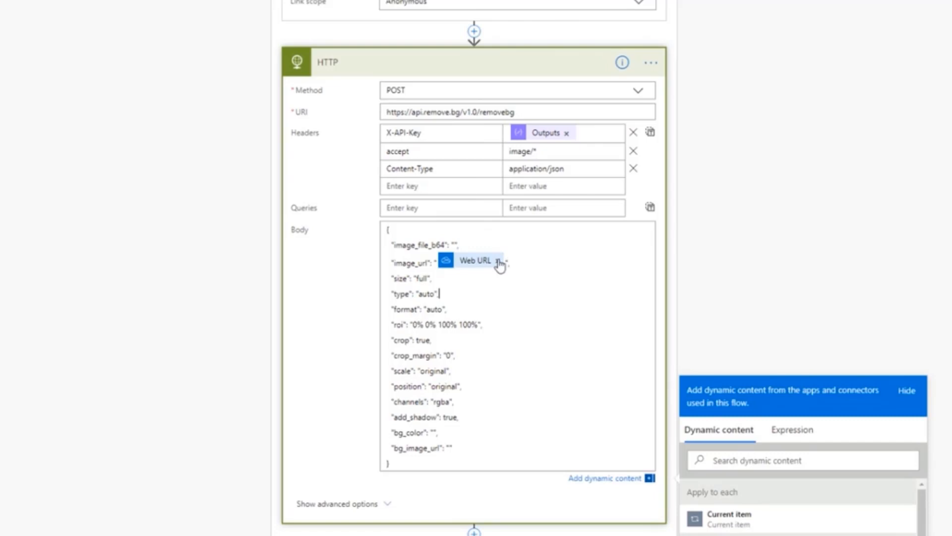
mouse_move(554, 143)
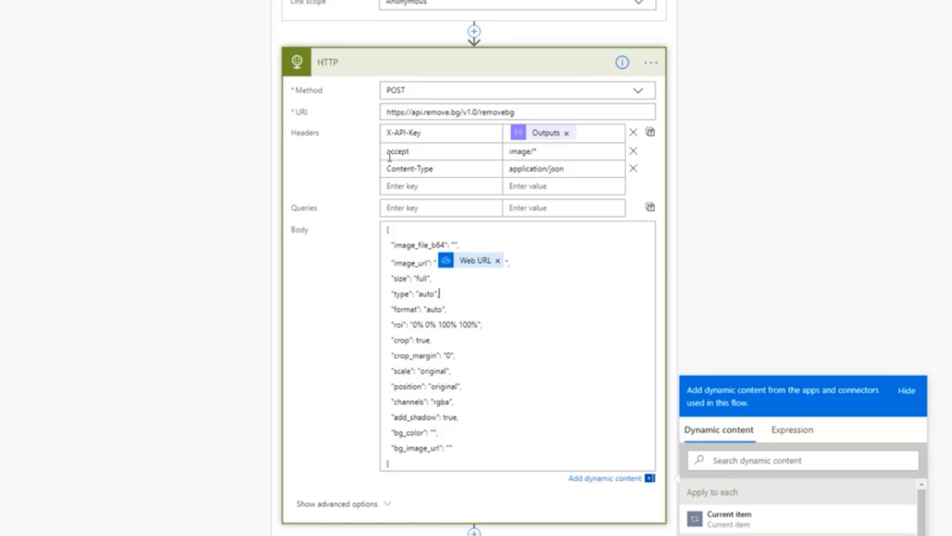
scroll("down", 3)
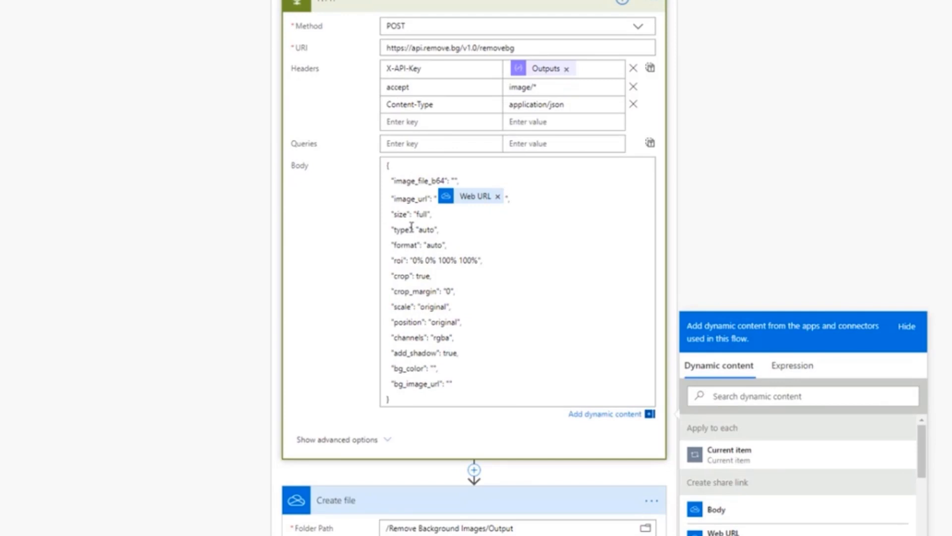
scroll("down", 3)
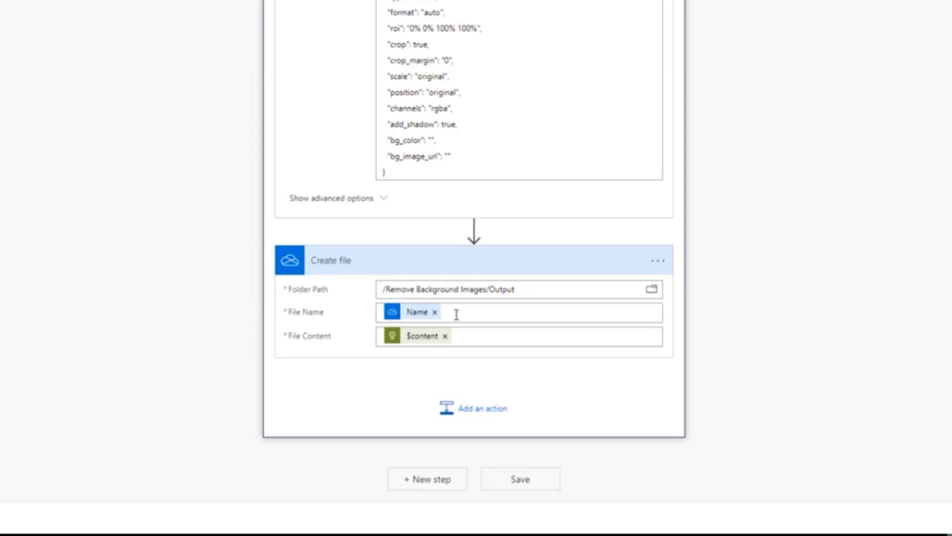
left_click(546, 313)
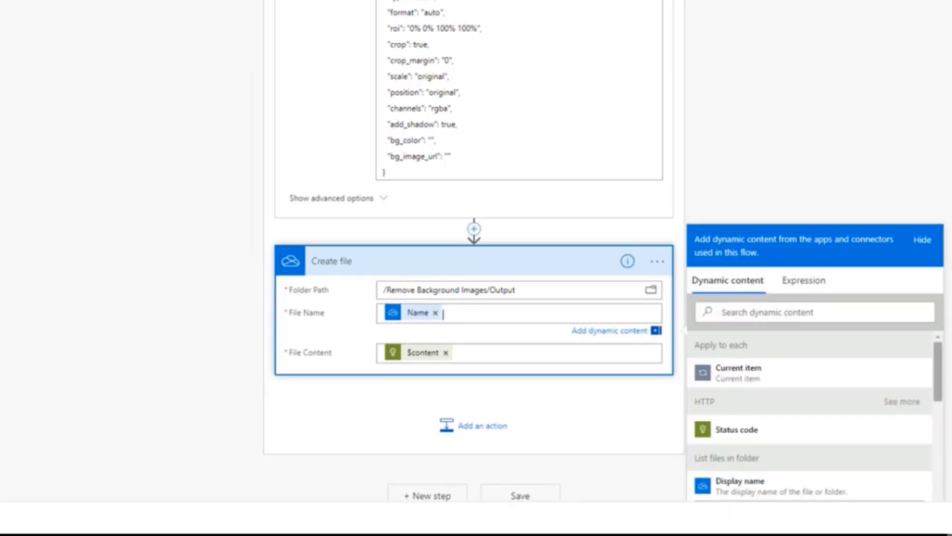
- Start editing the File Content value of the Create file step
scroll("down", 3)
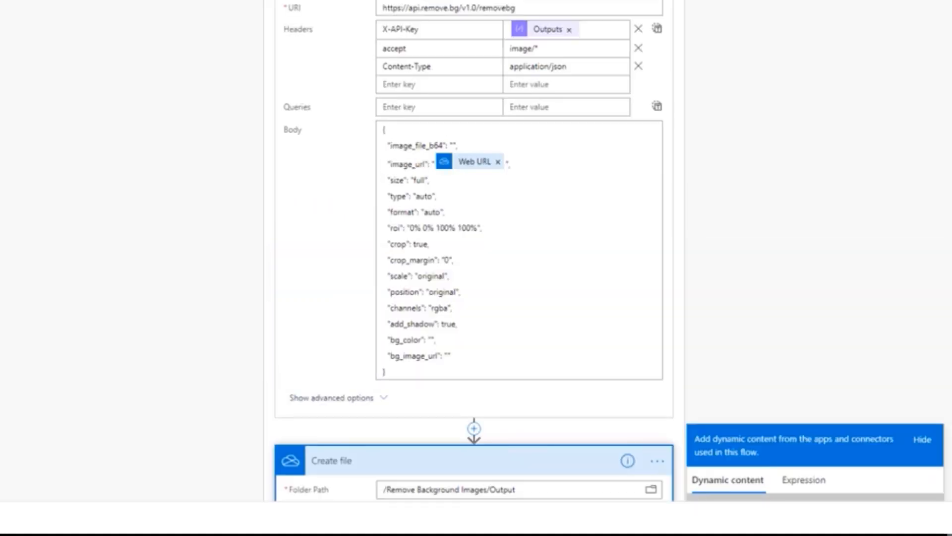
scroll("down", 3)
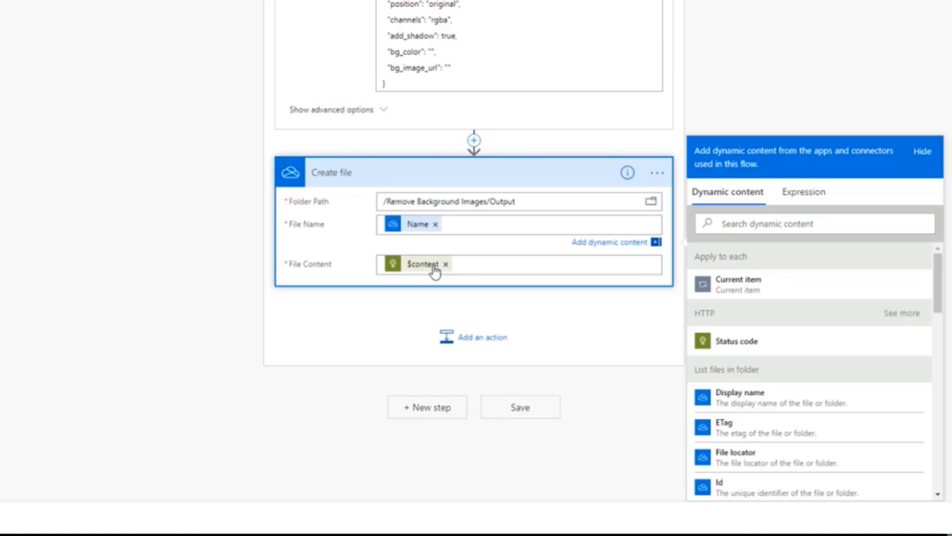
left_click(444, 225)
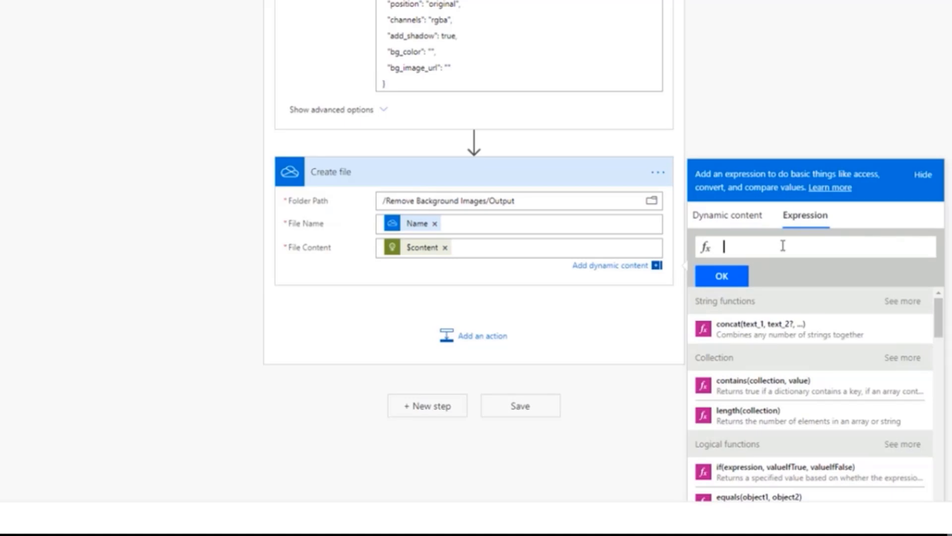
- Begin the expression base64ToBinary(body for the Create file content
type("base")
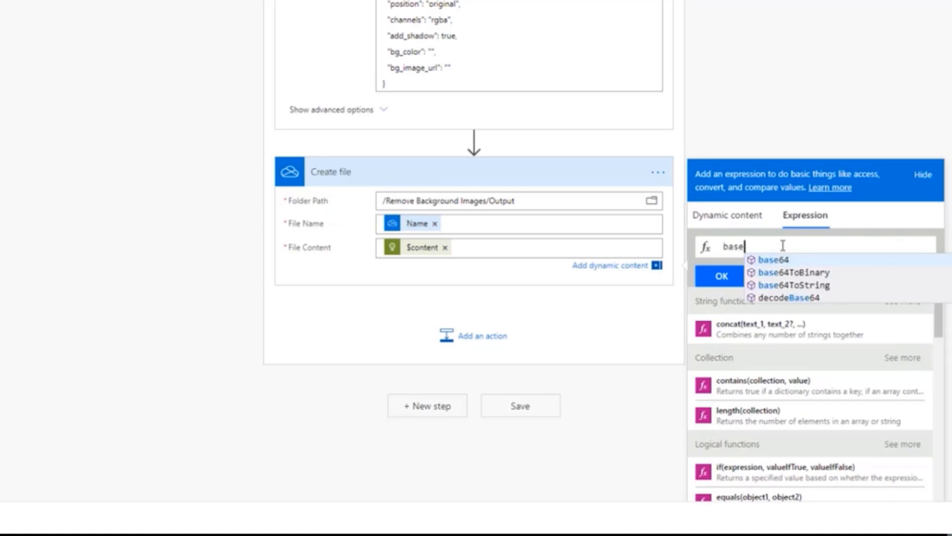
mouse_move(812, 280)
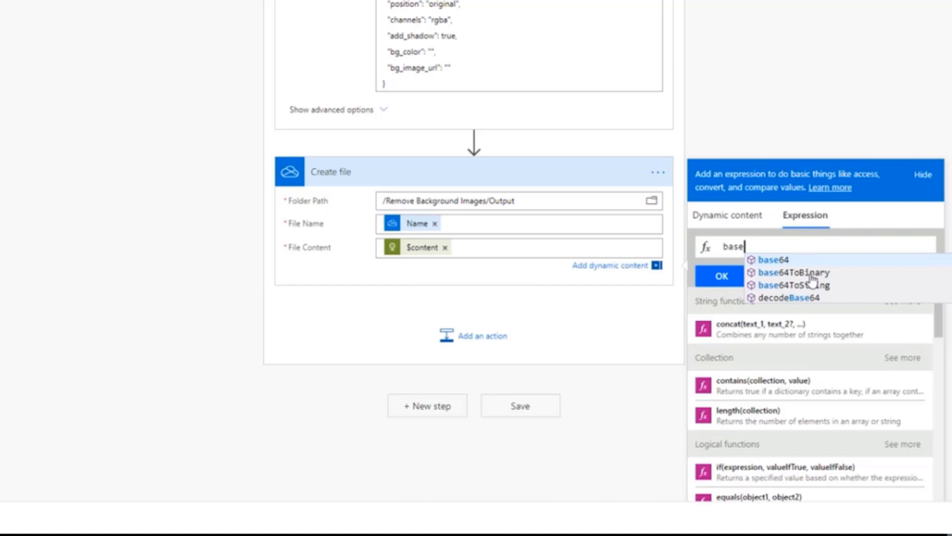
left_click(794, 272)
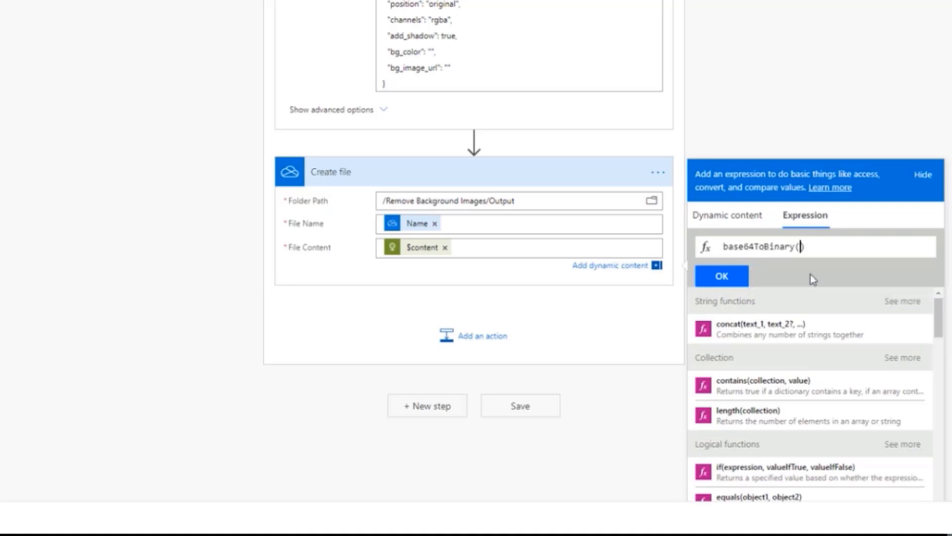
type("b")
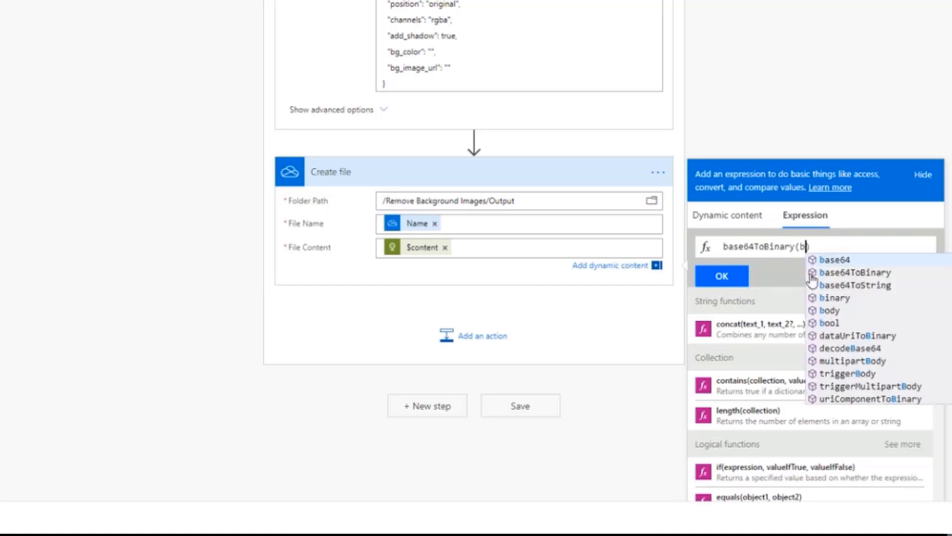
type("ody")
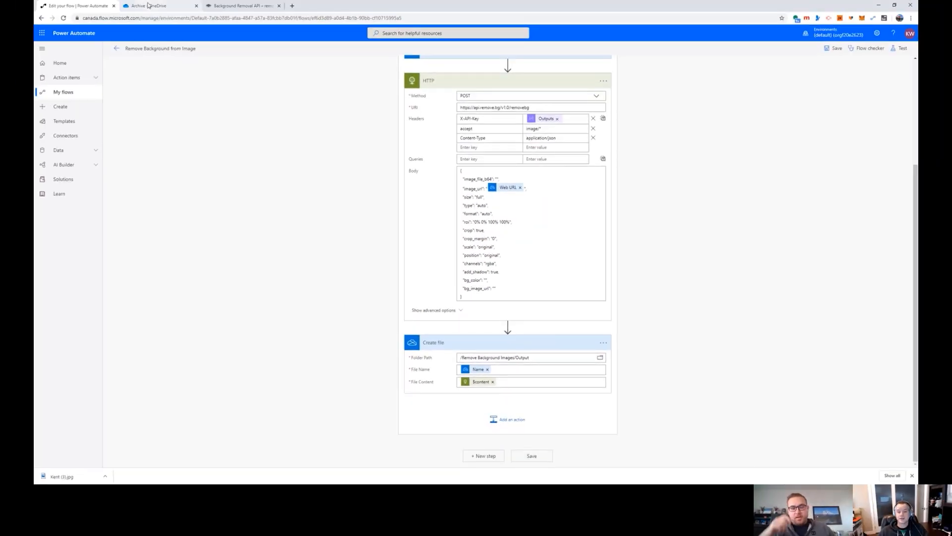
left_click(159, 6)
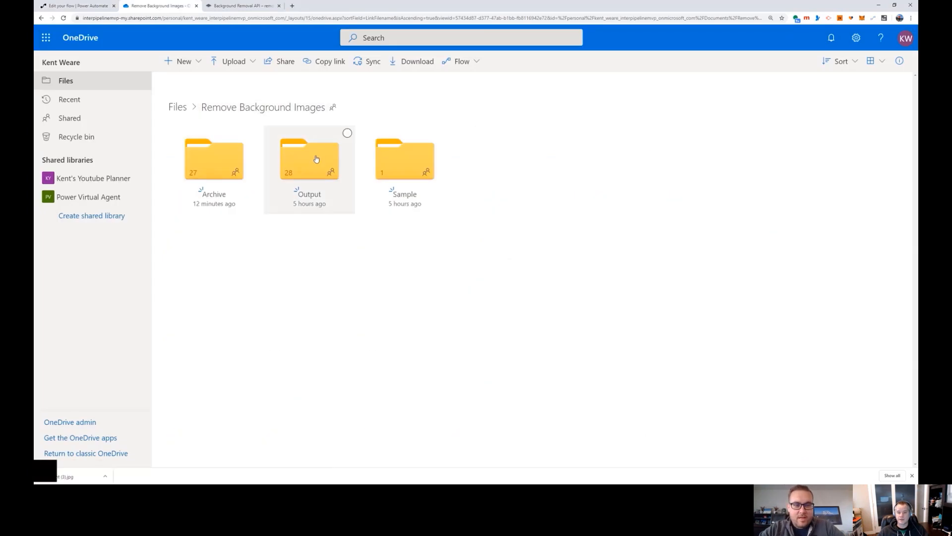
double_click(405, 159)
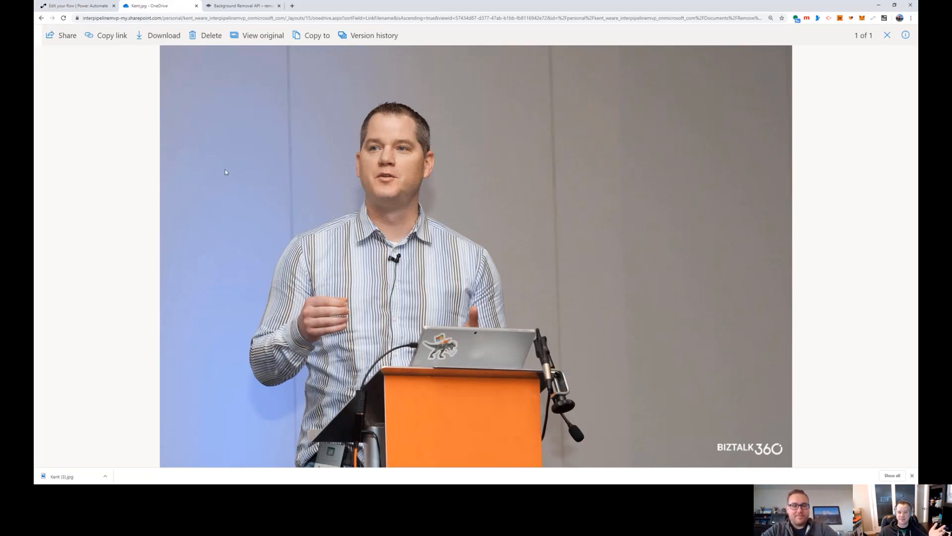
mouse_move(773, 13)
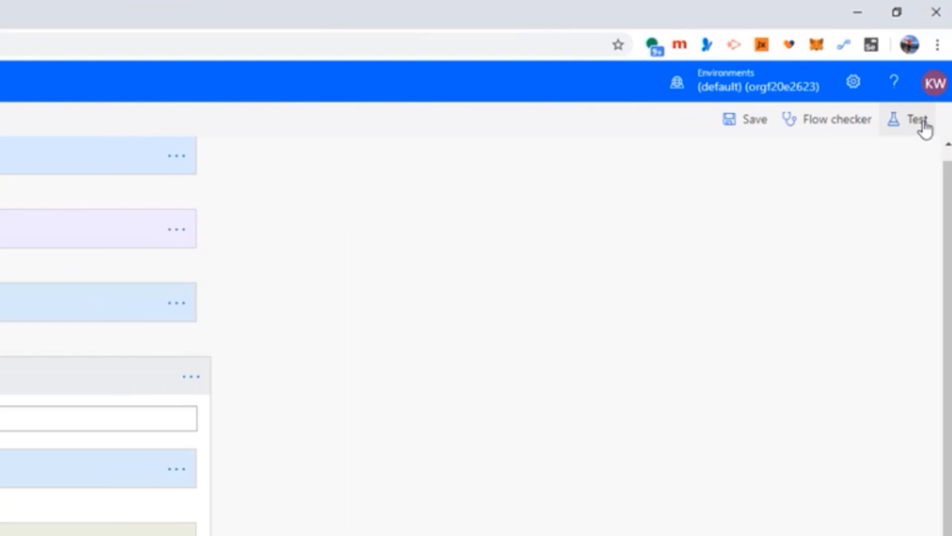
- Test the flow with a manually performed trigger and run it
left_click(916, 118)
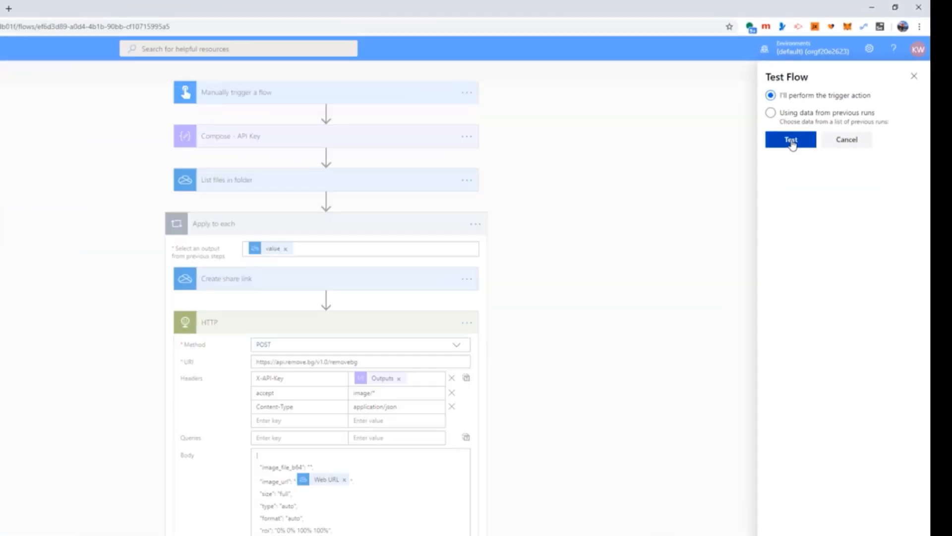
left_click(790, 139)
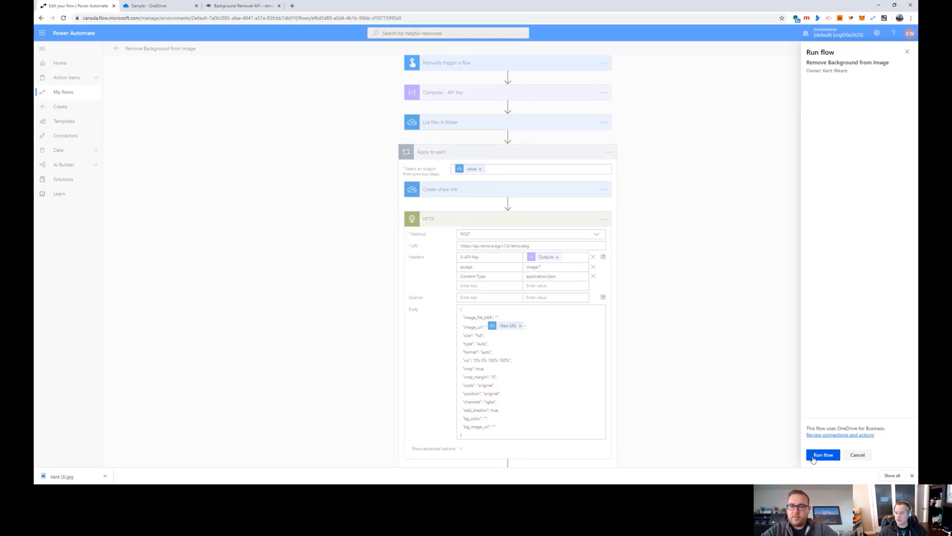
left_click(823, 454)
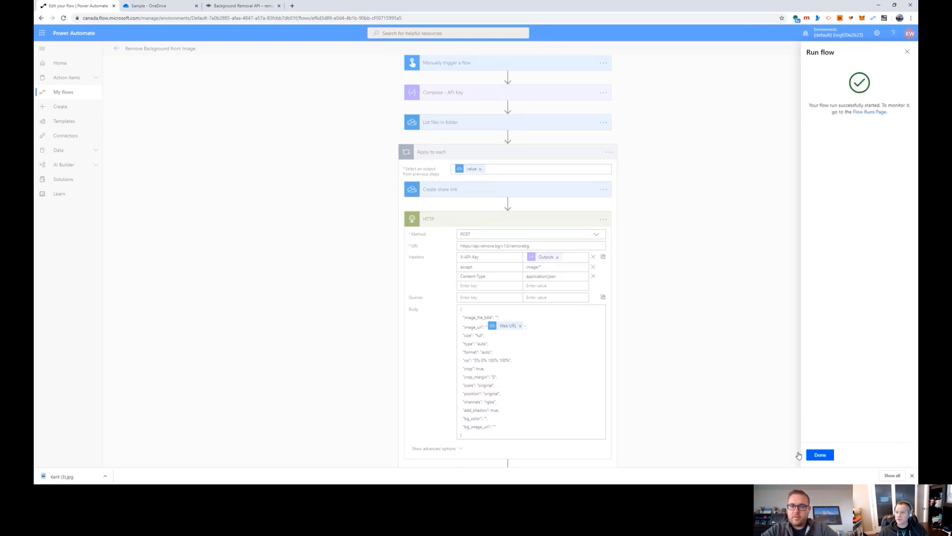
left_click(820, 455)
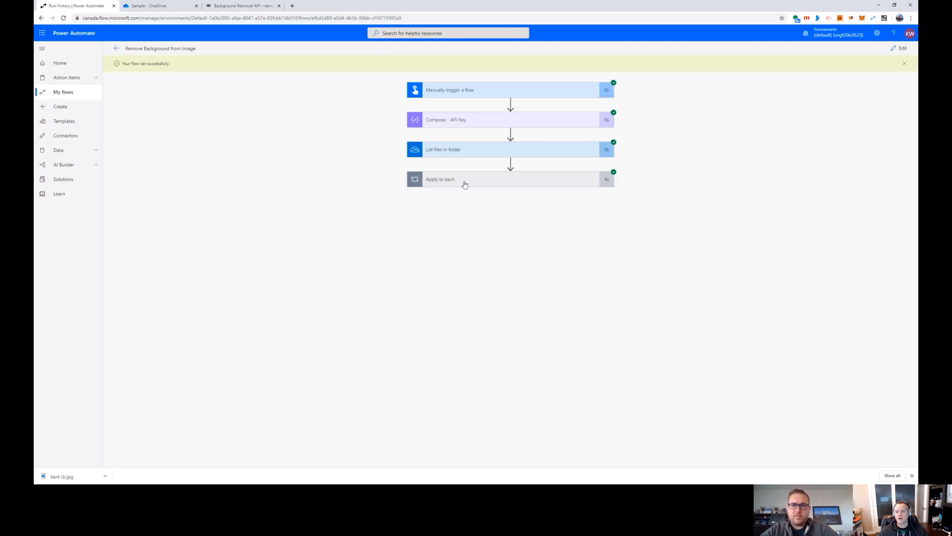
- Expand the Apply to each run details to confirm success, then return to OneDrive
left_click(439, 179)
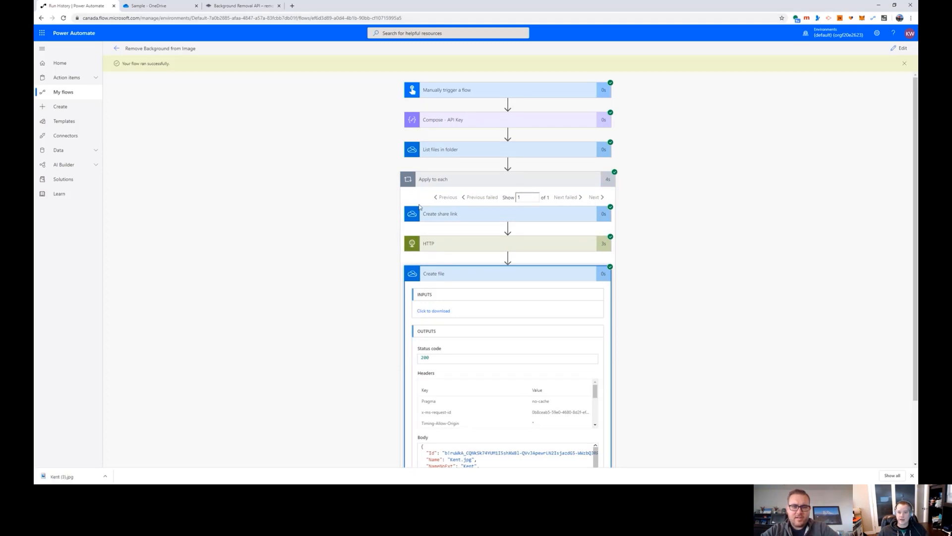
left_click(158, 6)
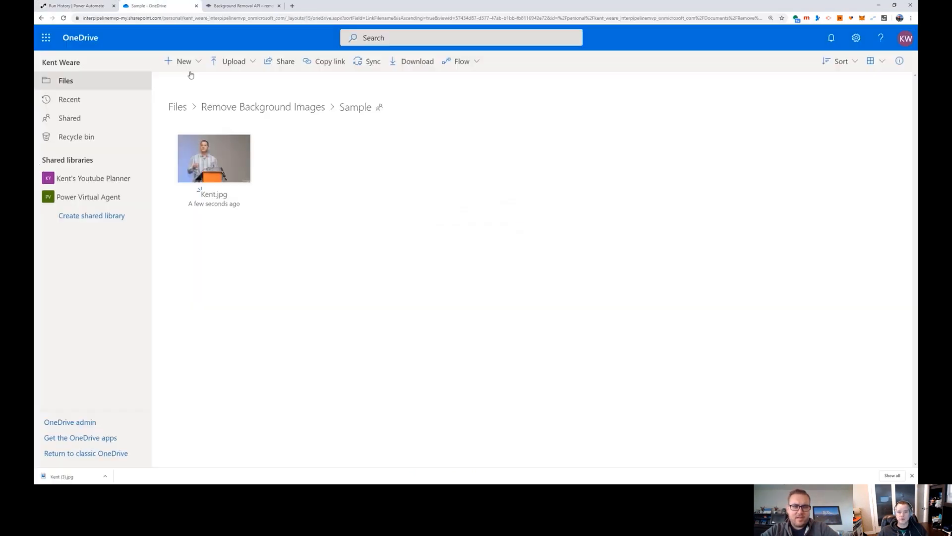
left_click(262, 106)
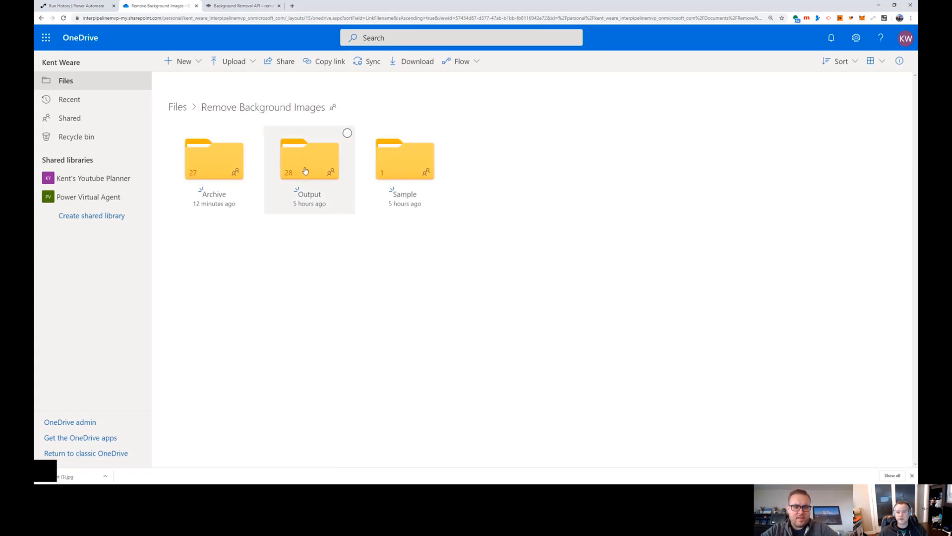
double_click(309, 159)
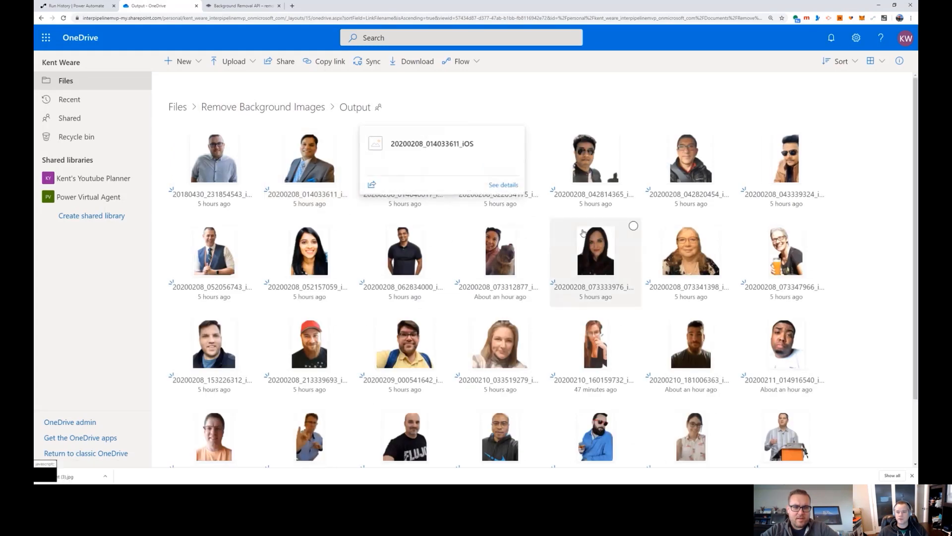
scroll("down", 3)
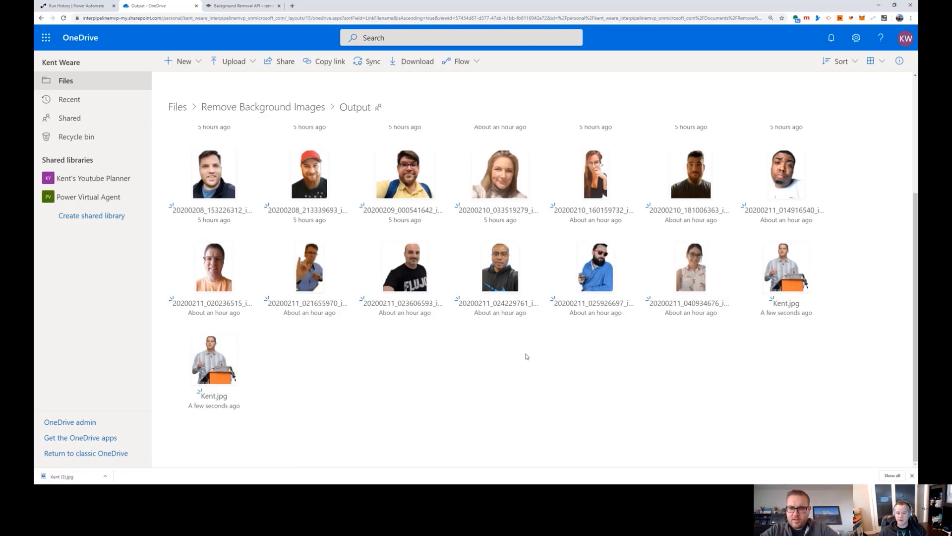
mouse_move(214, 358)
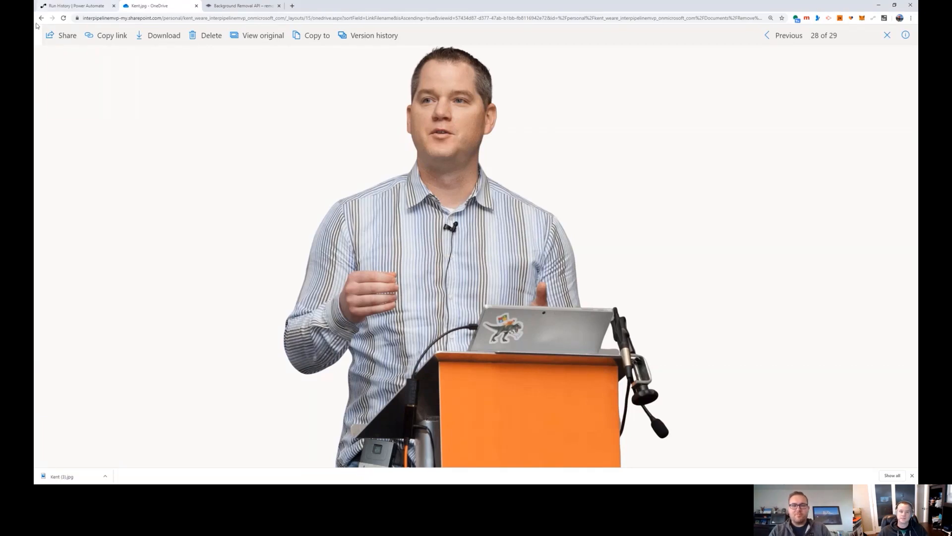
left_click(887, 34)
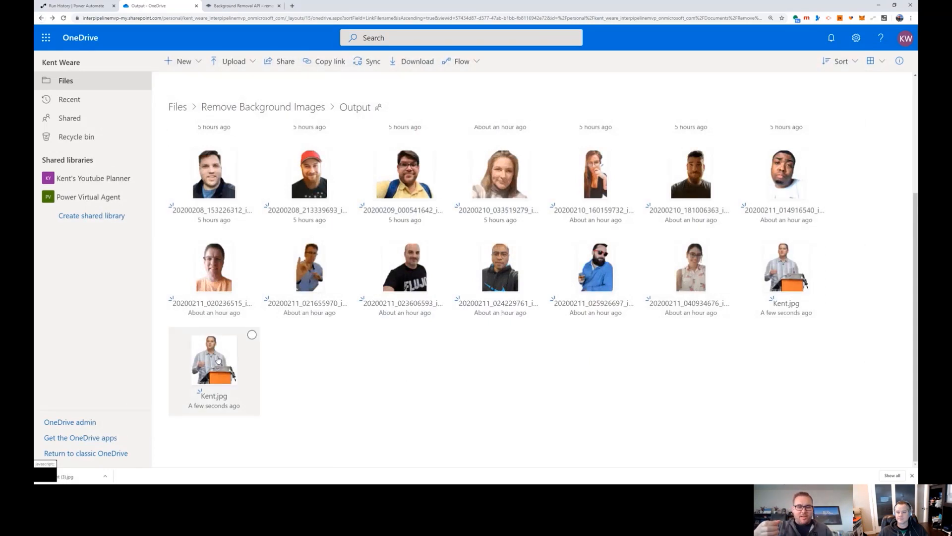
left_click(214, 360)
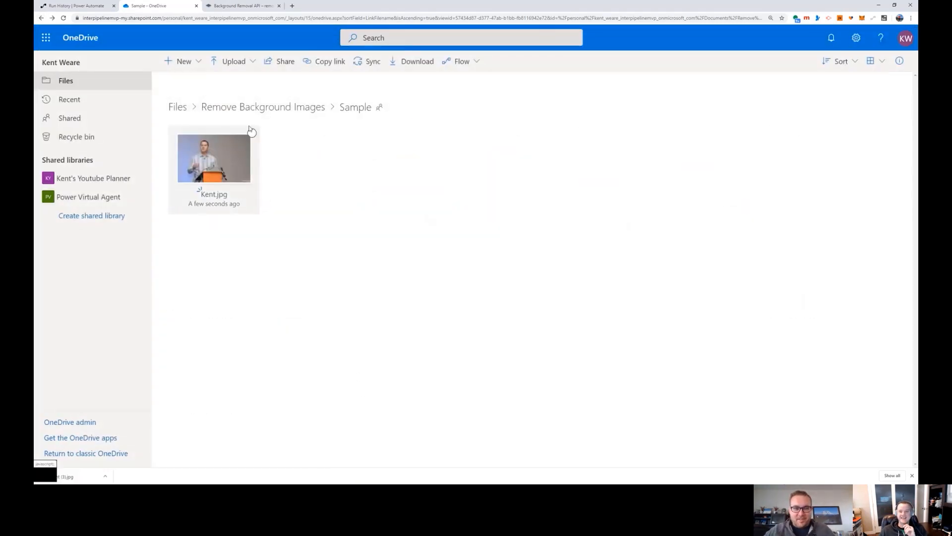
- Go up to Remove Background Images and open the Output folder
left_click(262, 106)
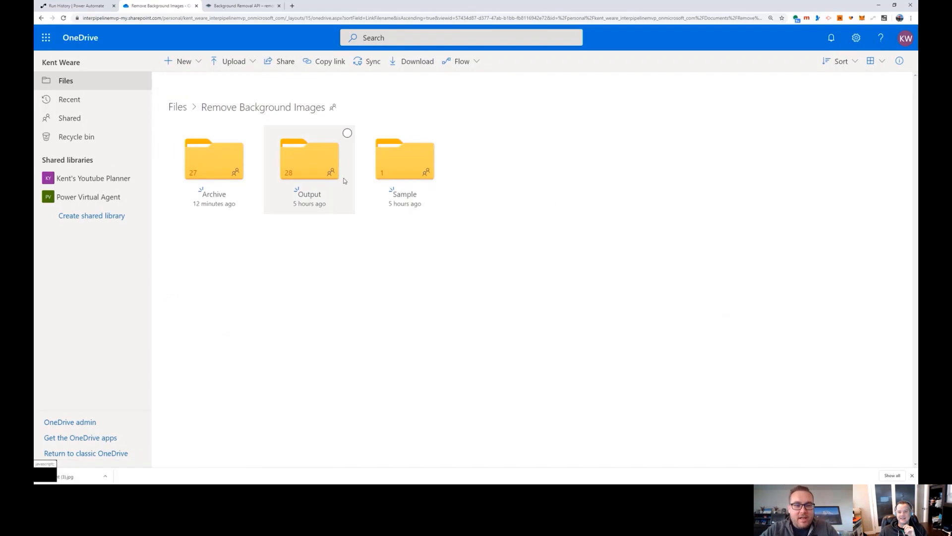
double_click(309, 159)
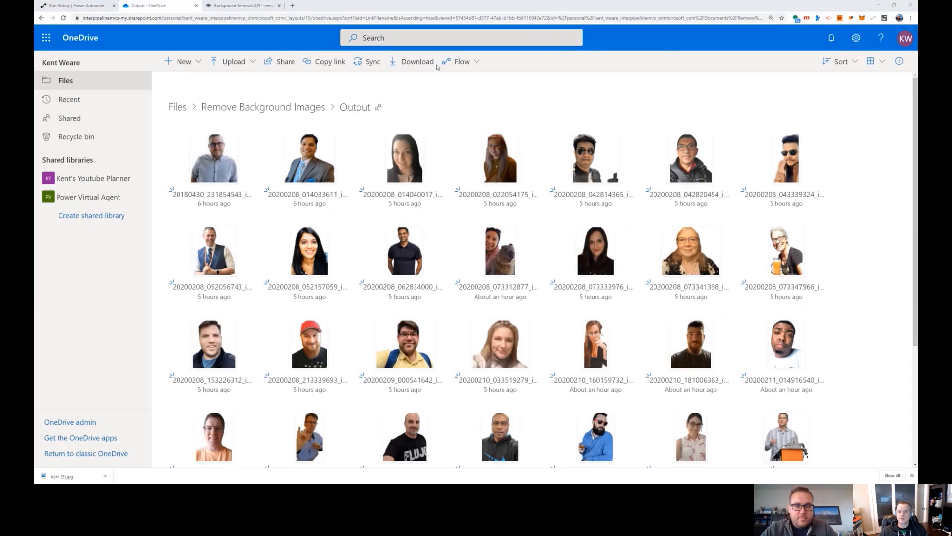
mouse_move(627, 63)
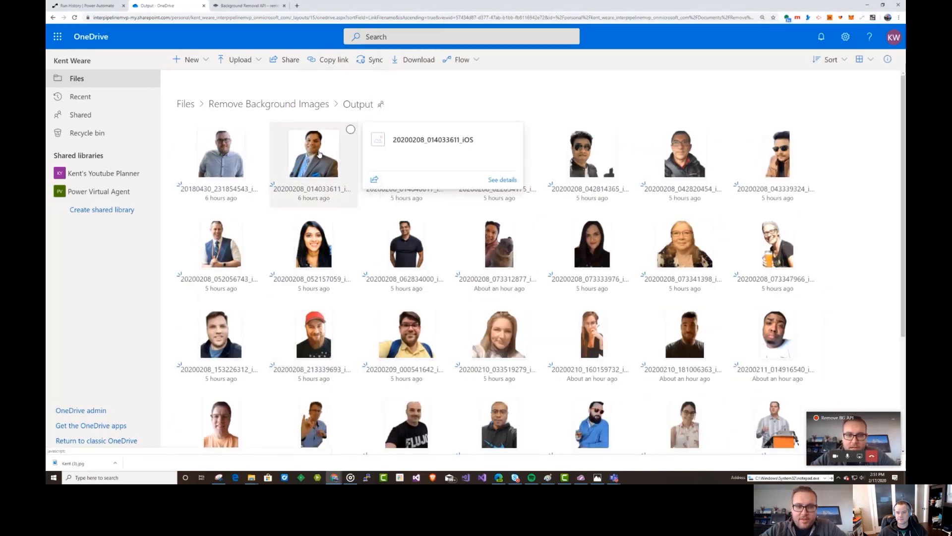
- Preview 20200208_014033611_iOS from Output beside its original photo
double_click(312, 153)
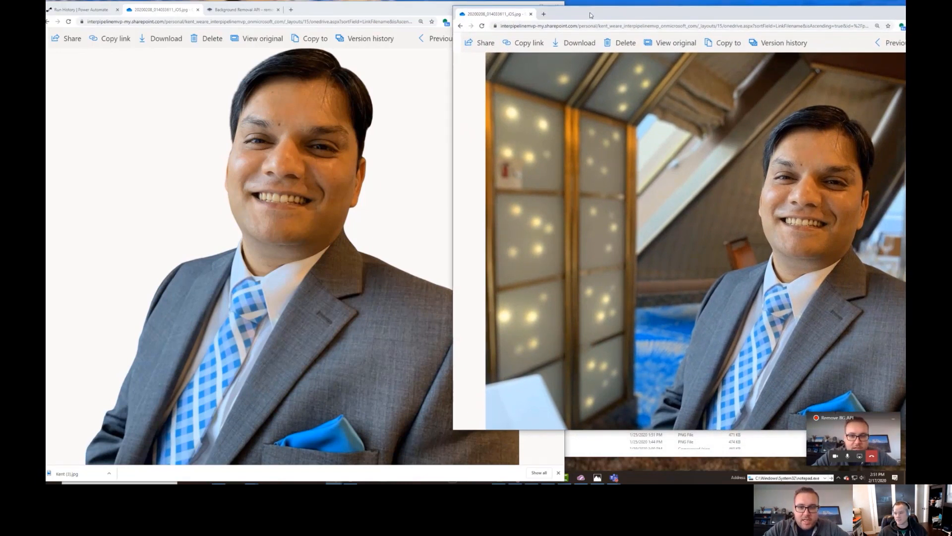
mouse_move(485, 249)
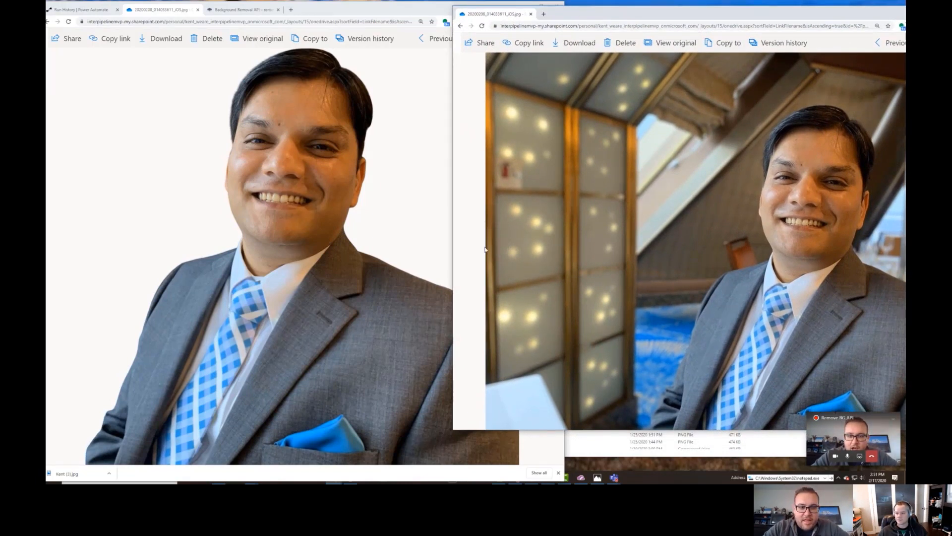